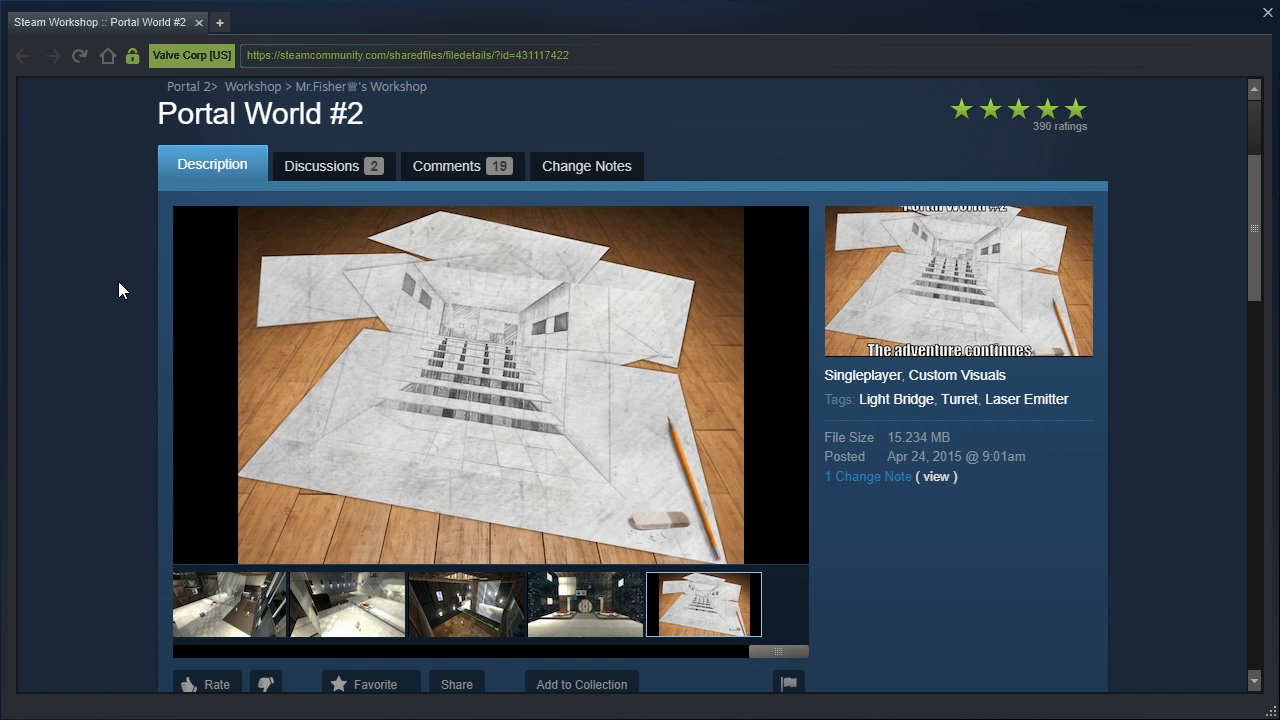
Step: Browse the Portal World #2 workshop page and start playing the map in Portal 2
scroll("down", 3)
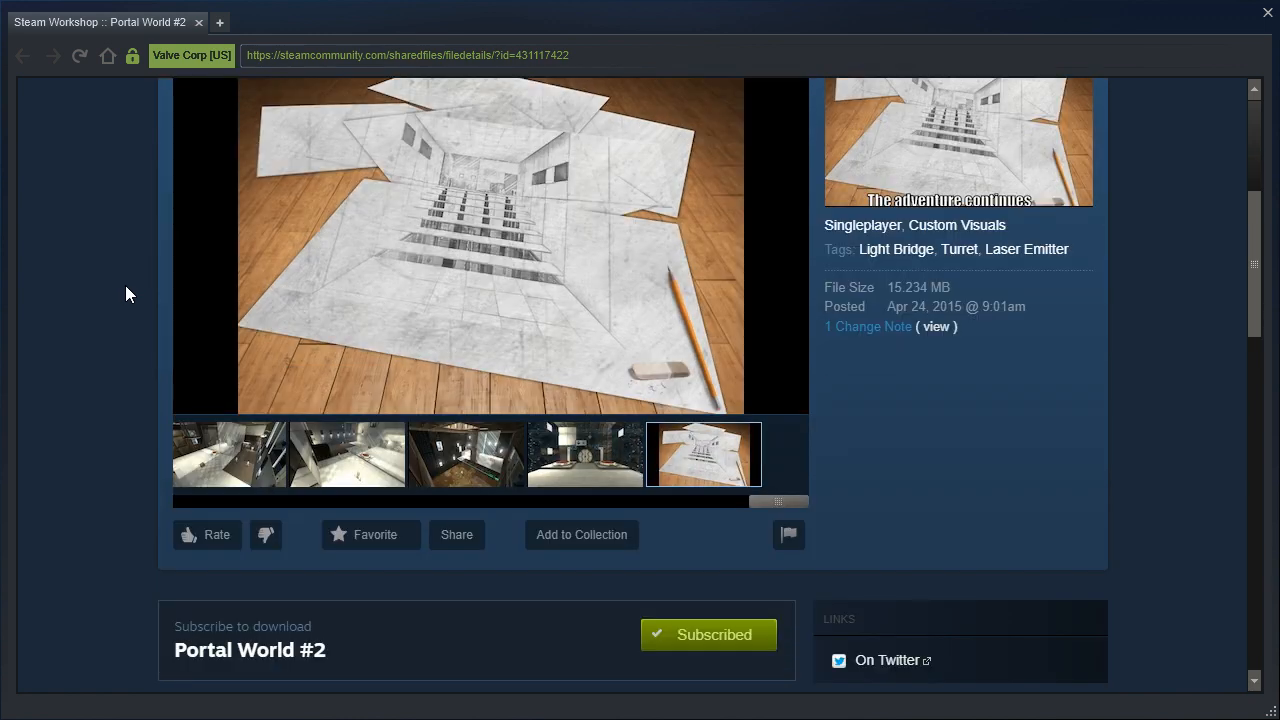
scroll("down", 3)
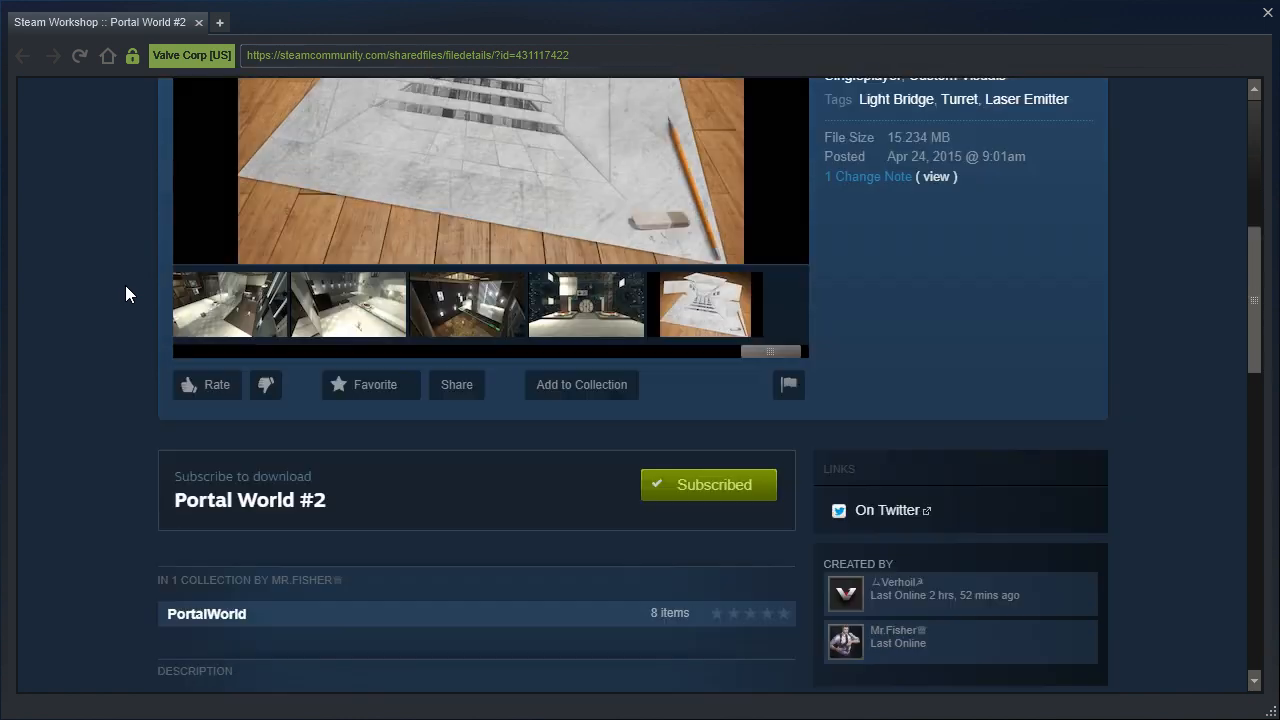
scroll("down", 3)
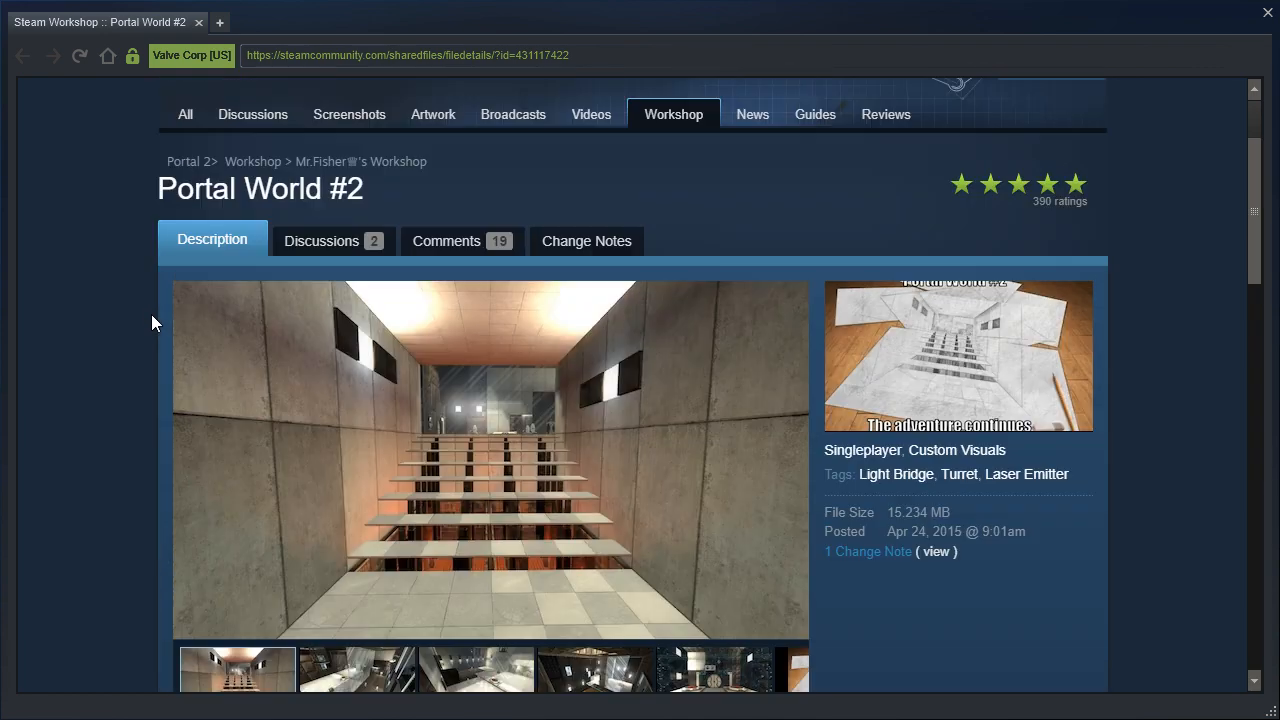
scroll("down", 3)
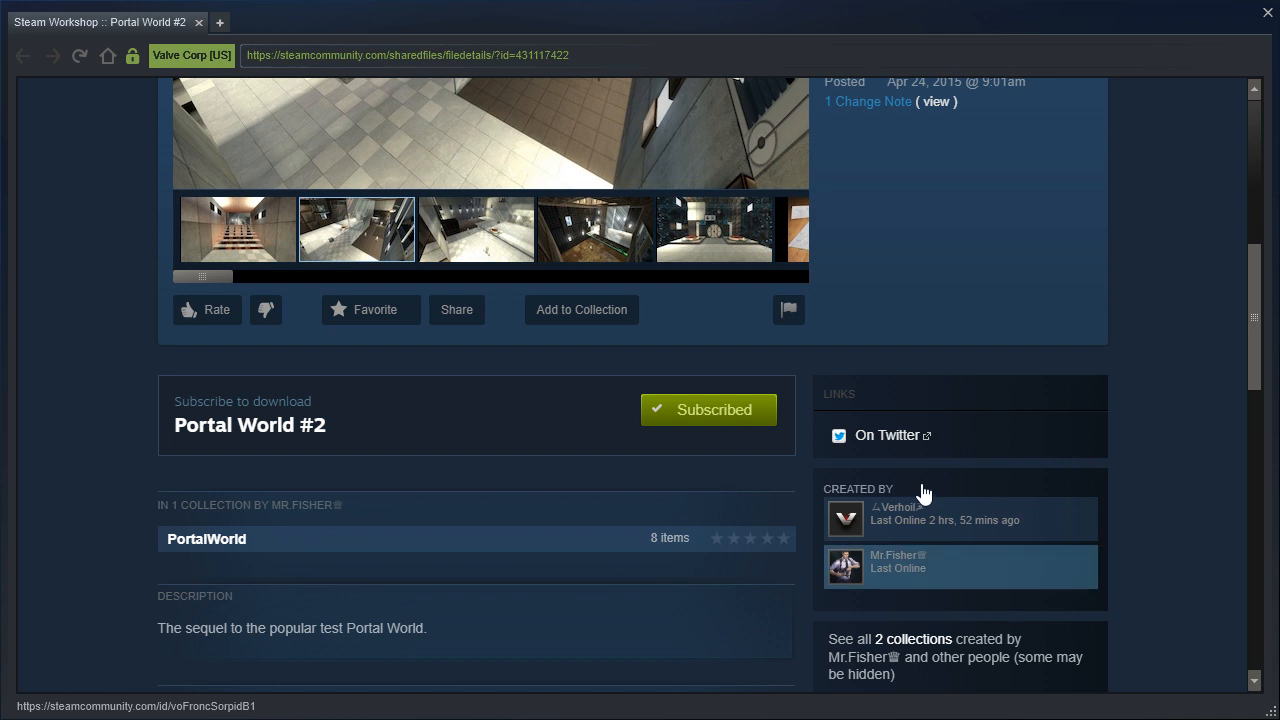
scroll("up", 3)
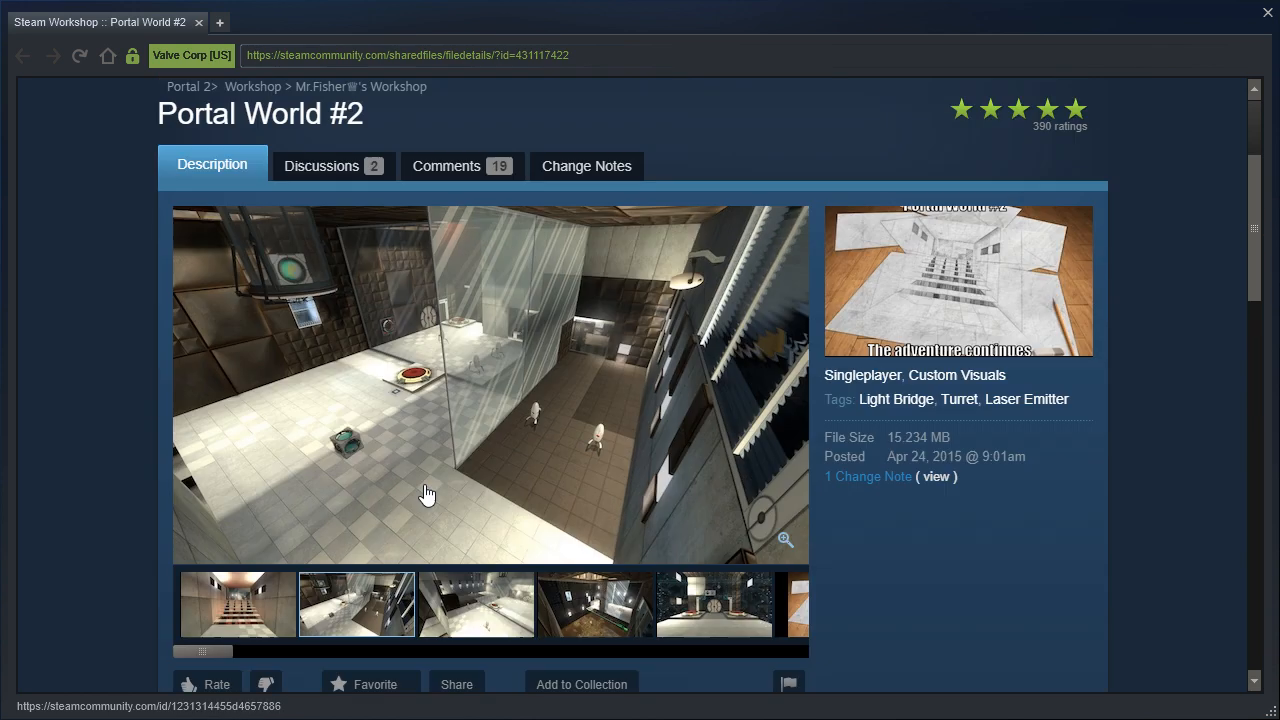
mouse_move(112, 360)
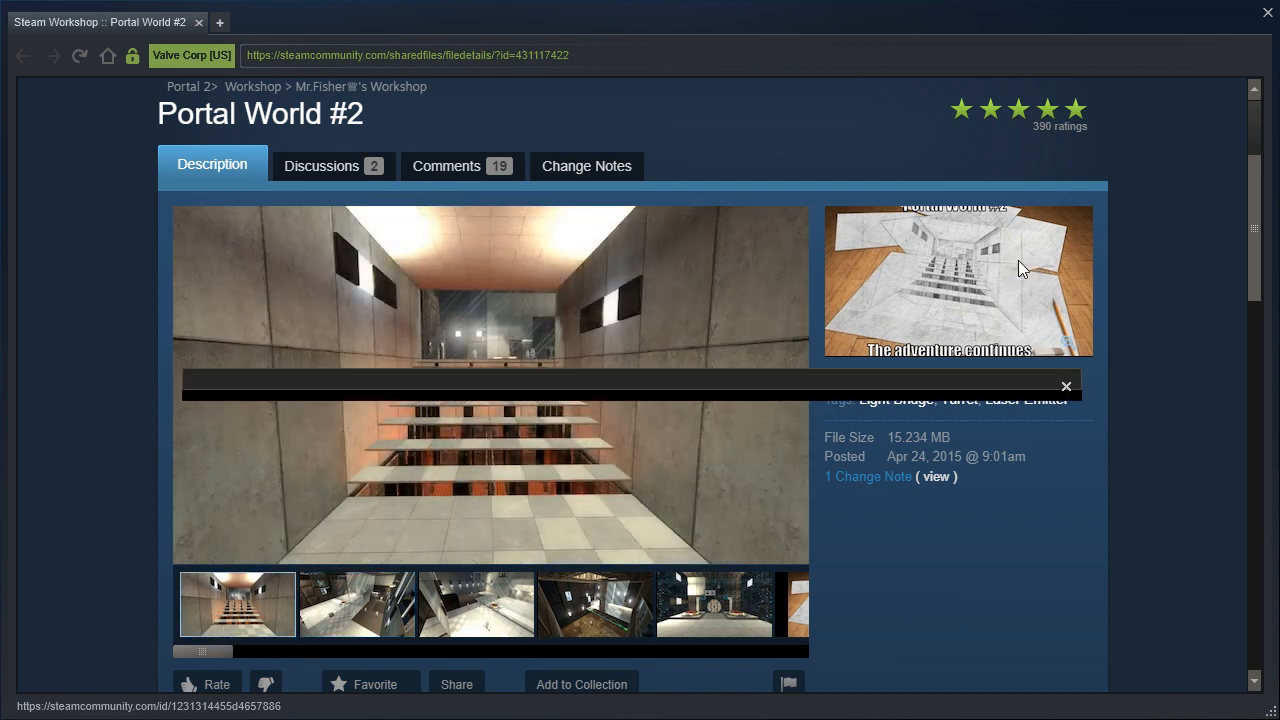
left_click(1066, 386)
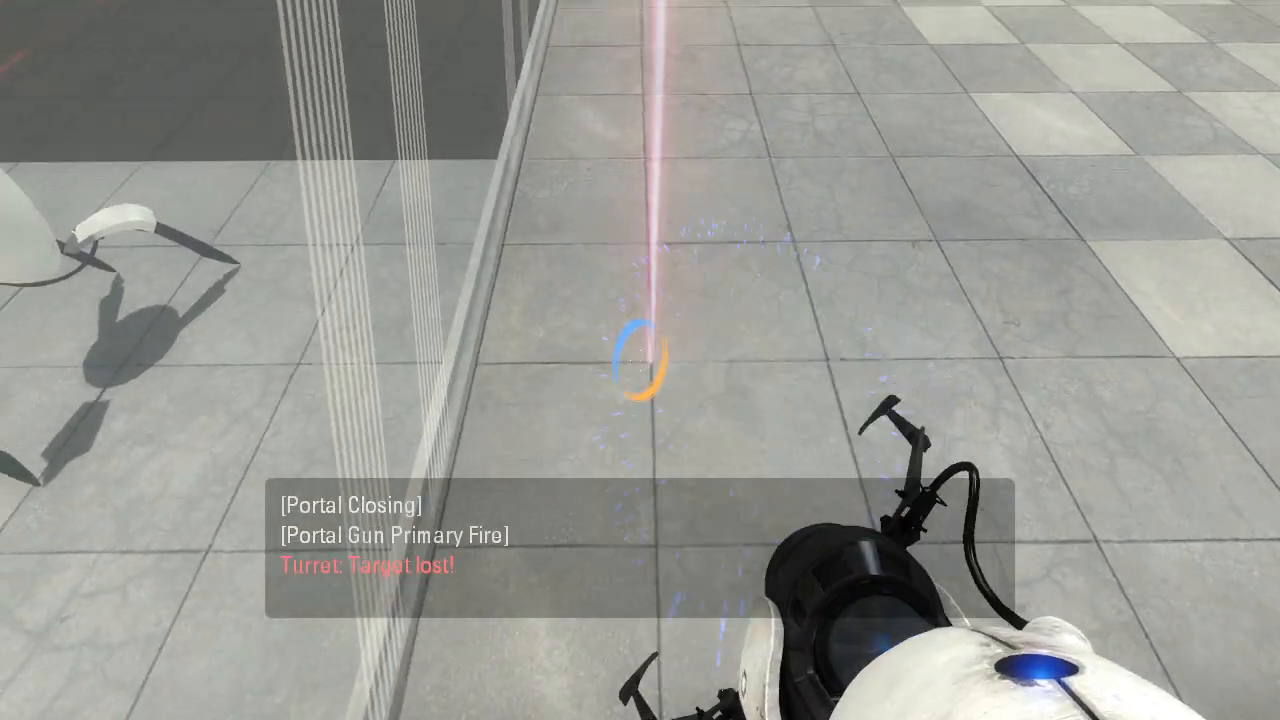
Step: Fire portals onto the chamber floor to advance toward the laser emitter room
left_click(640, 360)
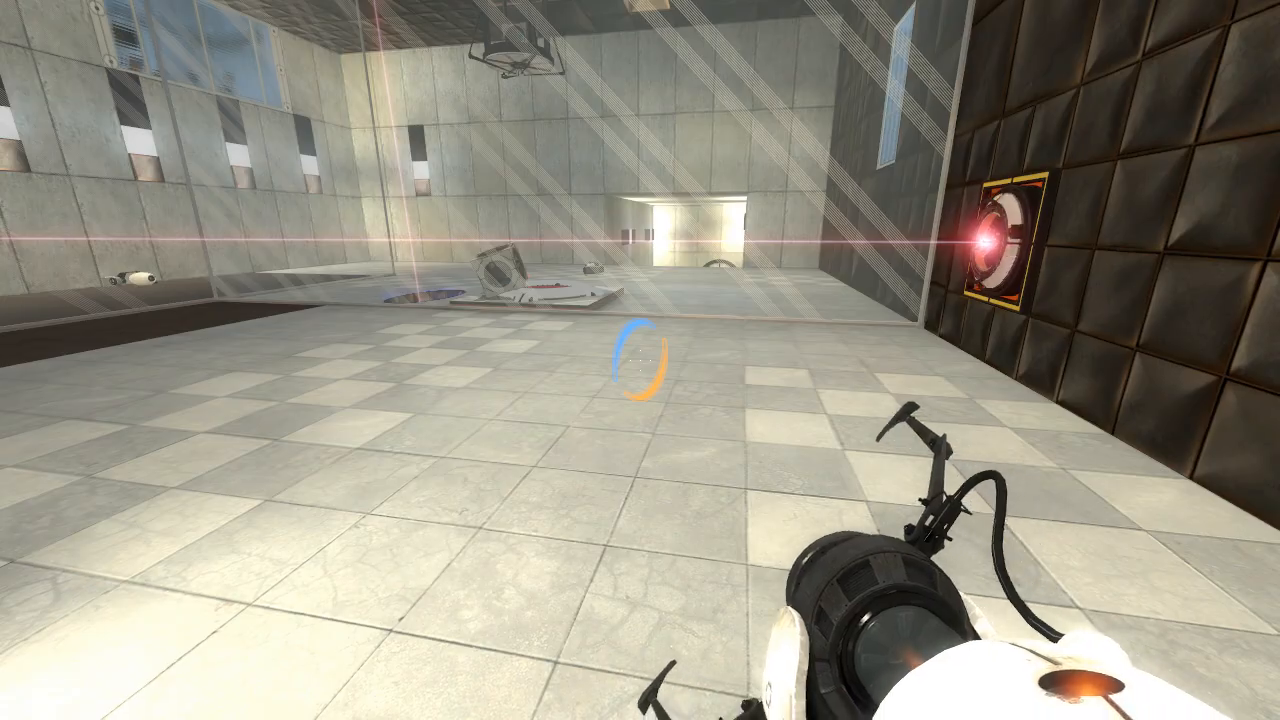
left_click(640, 360)
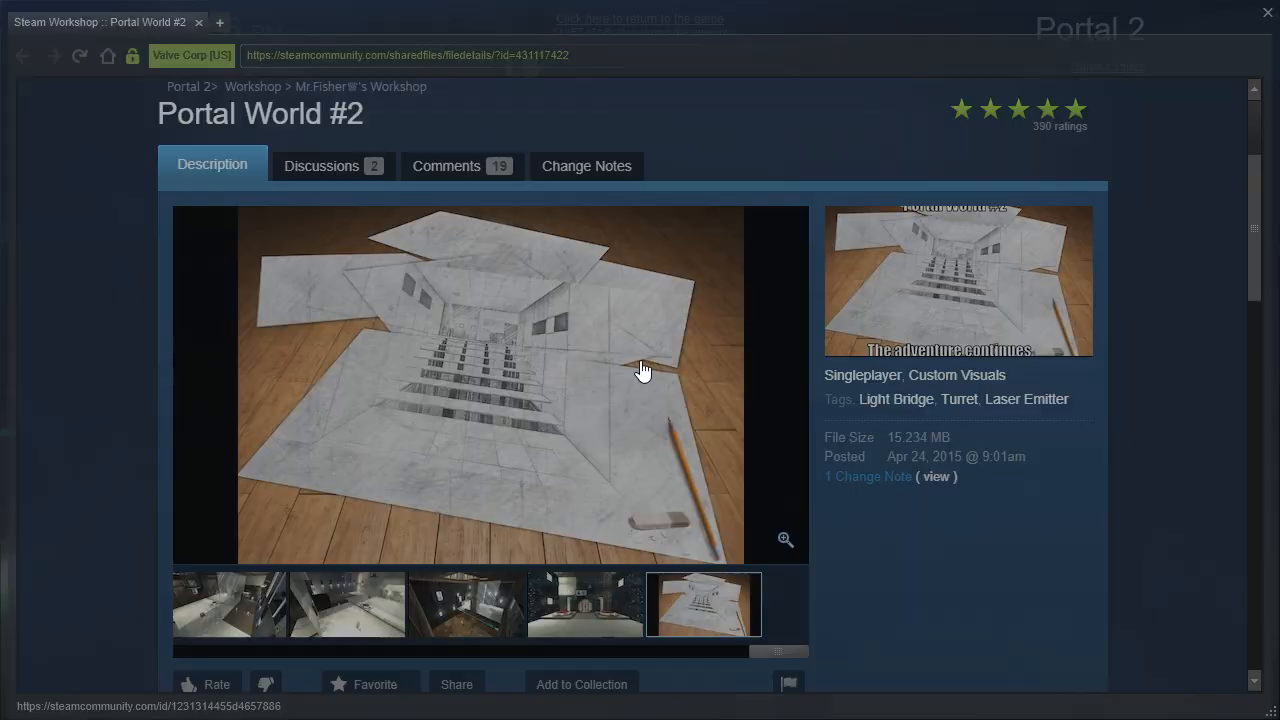
Step: View the Portal World #2 Workshop item page in the Steam overlay
left_click(464, 604)
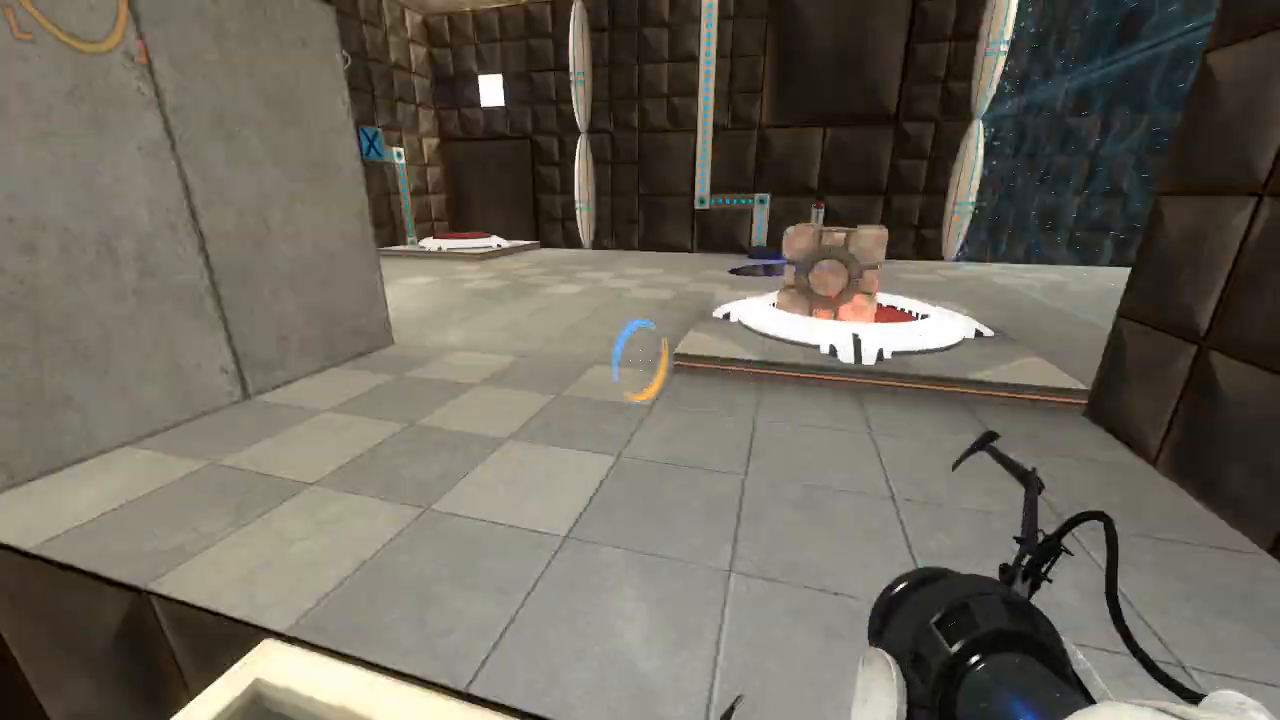
mouse_move(640, 360)
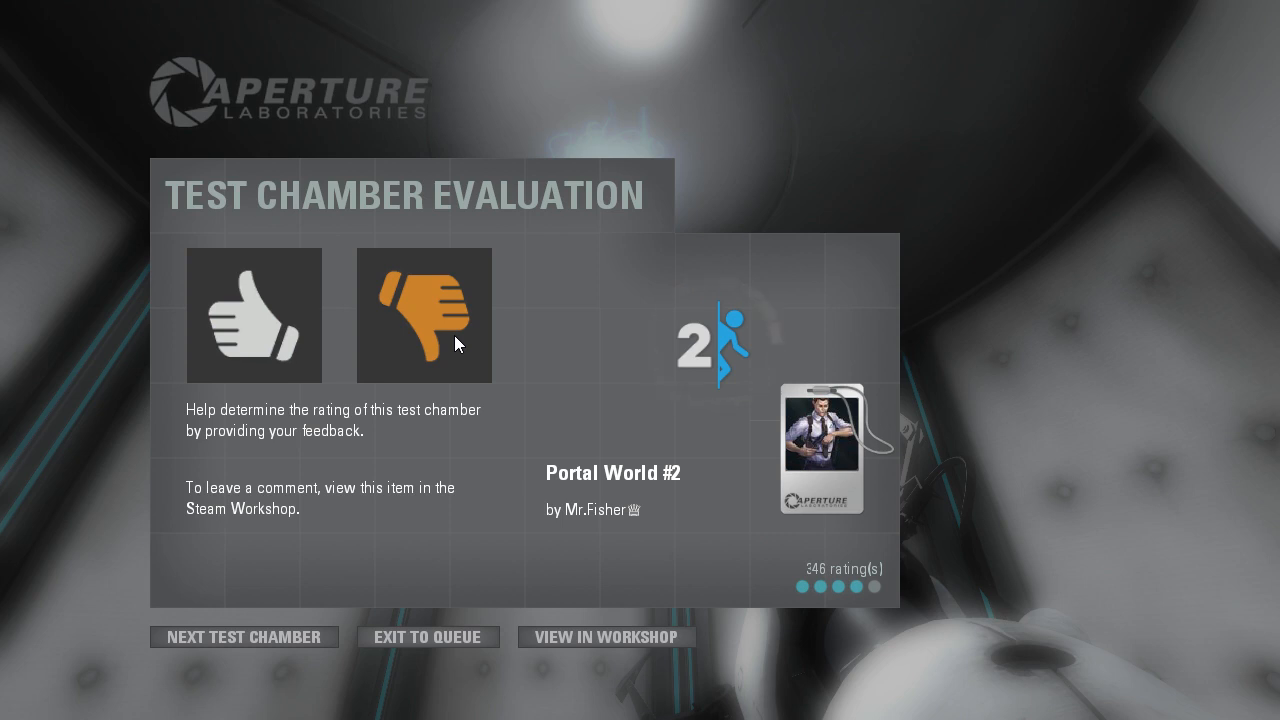
Step: Rate Portal World #2 thumbs-down on the Test Chamber Evaluation screen
left_click(424, 314)
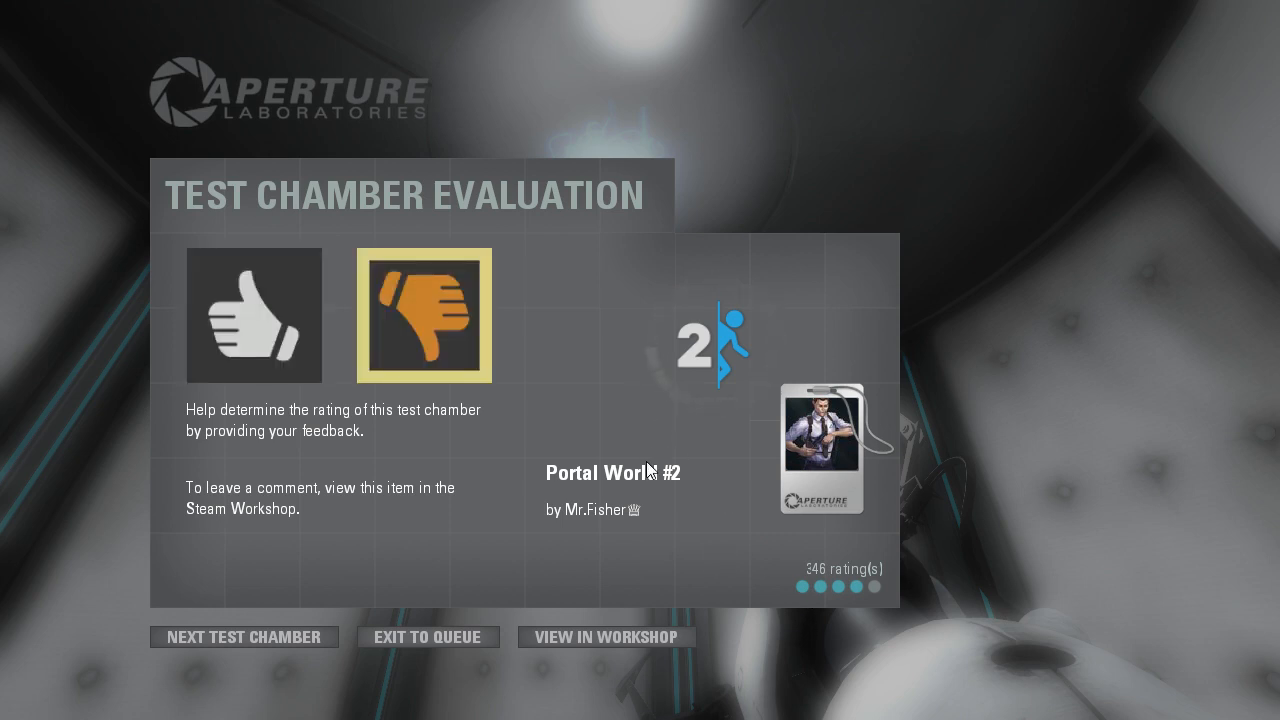